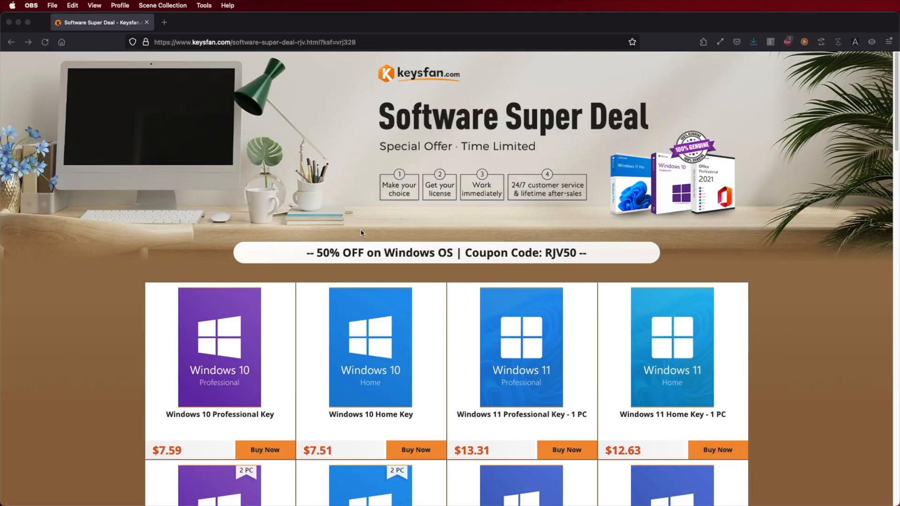
{"action": "mouse_move", "coordinate": [581, 260]}
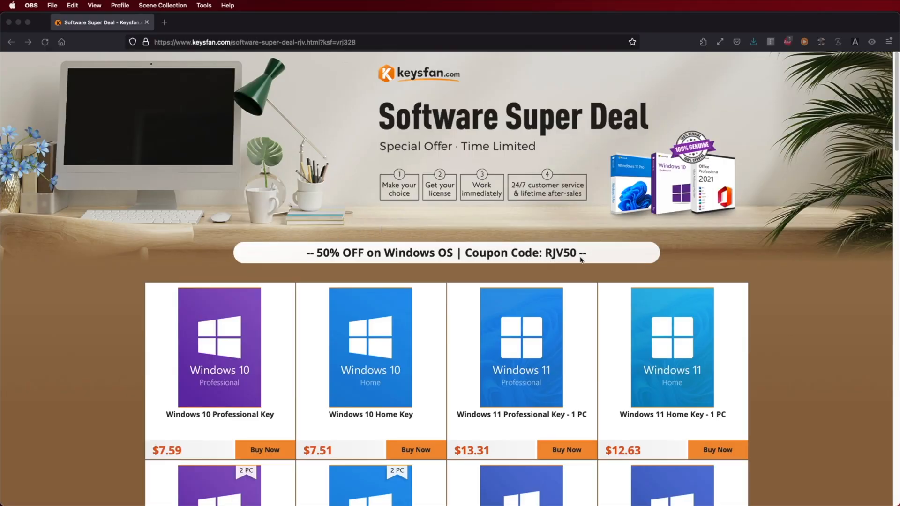
Review the sponsor cart holding the Windows 11 Pro key and proceed to activation
{"action": "scroll", "scroll_direction": "down", "scroll_amount": 3}
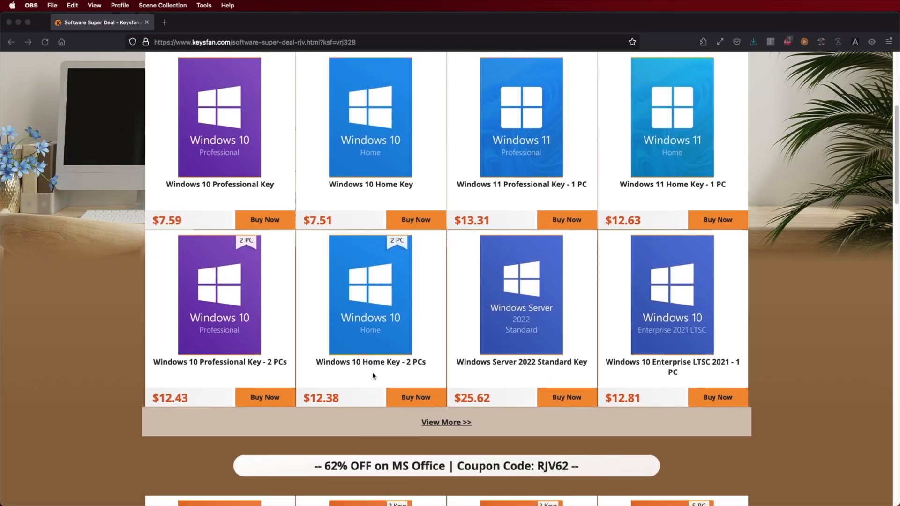
{"action": "scroll", "scroll_direction": "down", "scroll_amount": 3}
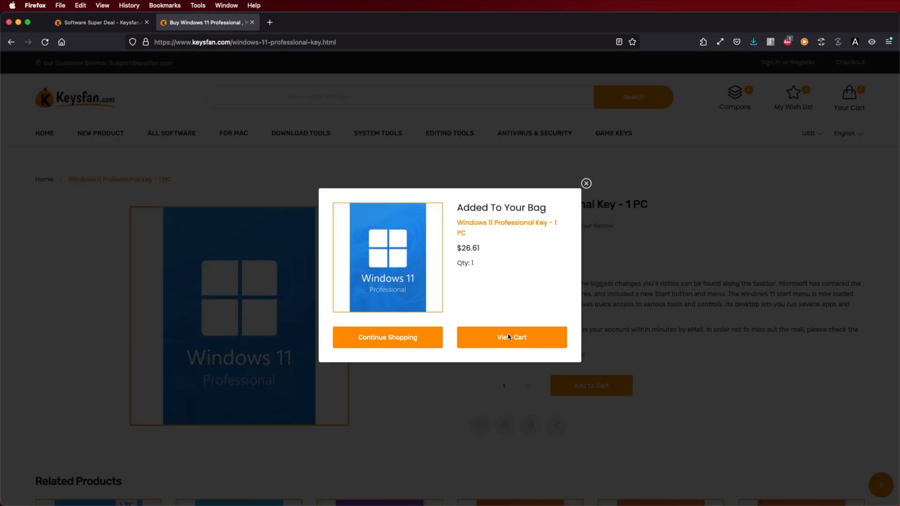
{"action": "left_click", "coordinate": [511, 337]}
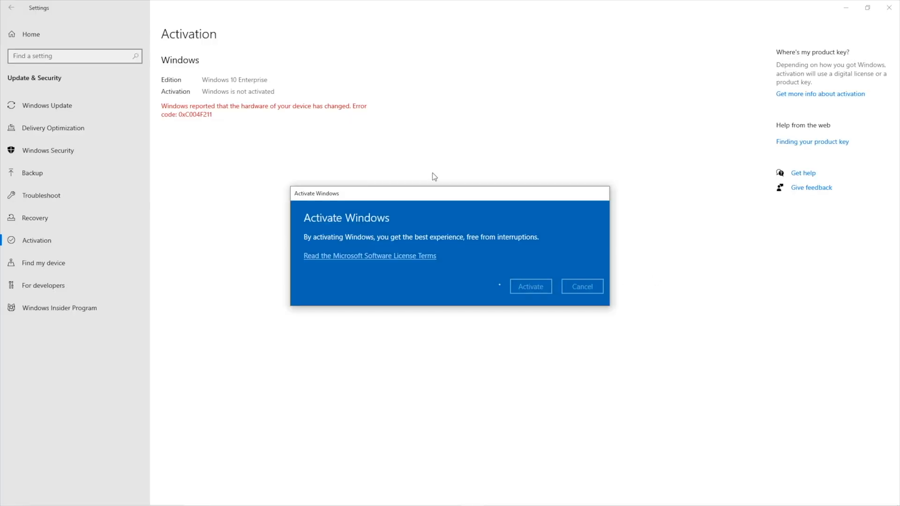
{"action": "left_click", "coordinate": [529, 286]}
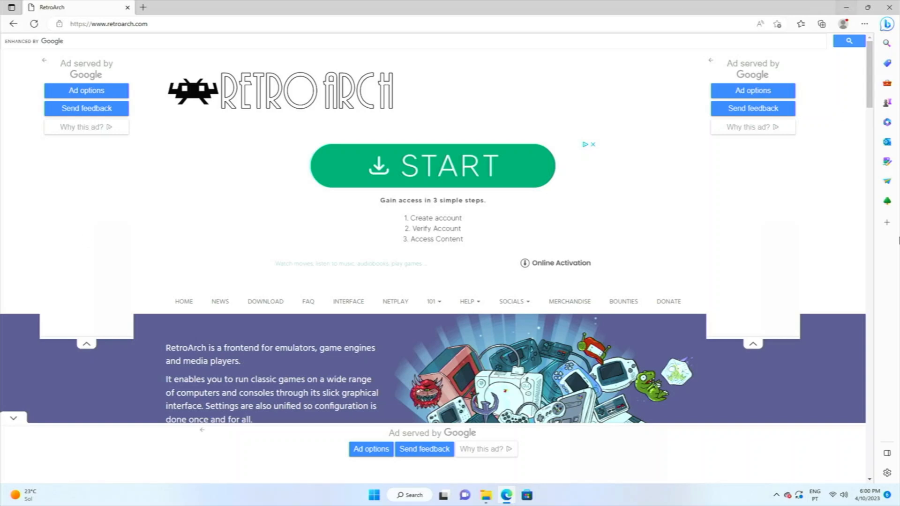
Open the RetroArch download page and scroll to the Windows 11/10/8.1/8/7 installer links
{"action": "left_click", "coordinate": [265, 302]}
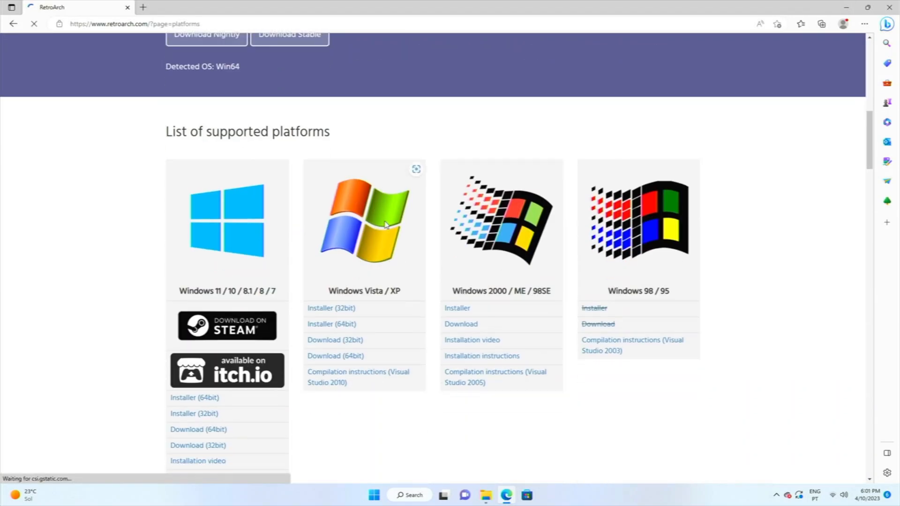
{"action": "scroll", "scroll_direction": "down", "scroll_amount": 3}
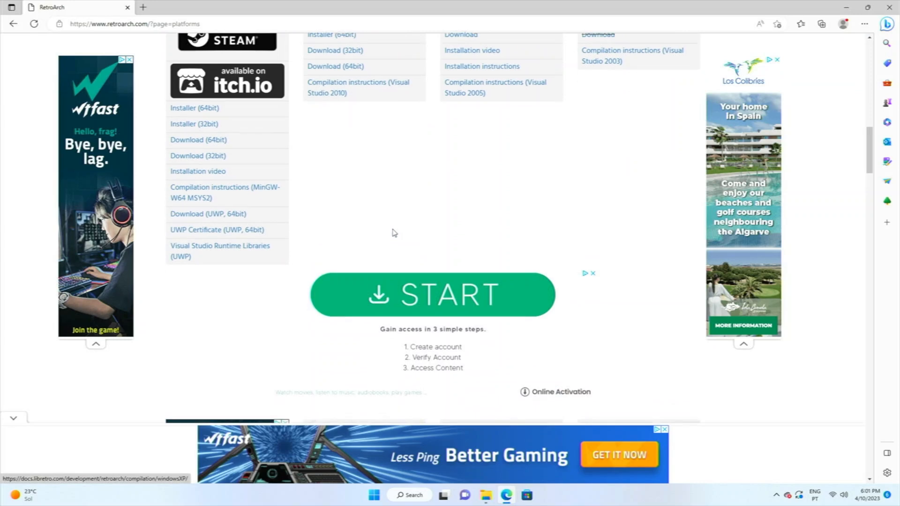
{"action": "scroll", "scroll_direction": "down", "scroll_amount": 3}
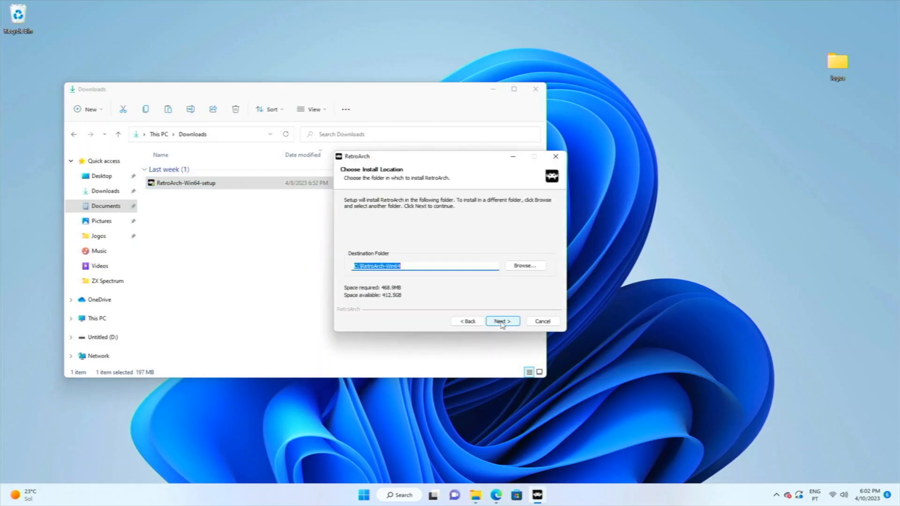
Install RetroArch into the default C:\RetroArch-Win64, let DirectX install, and finish the wizard
{"action": "left_click", "coordinate": [502, 321]}
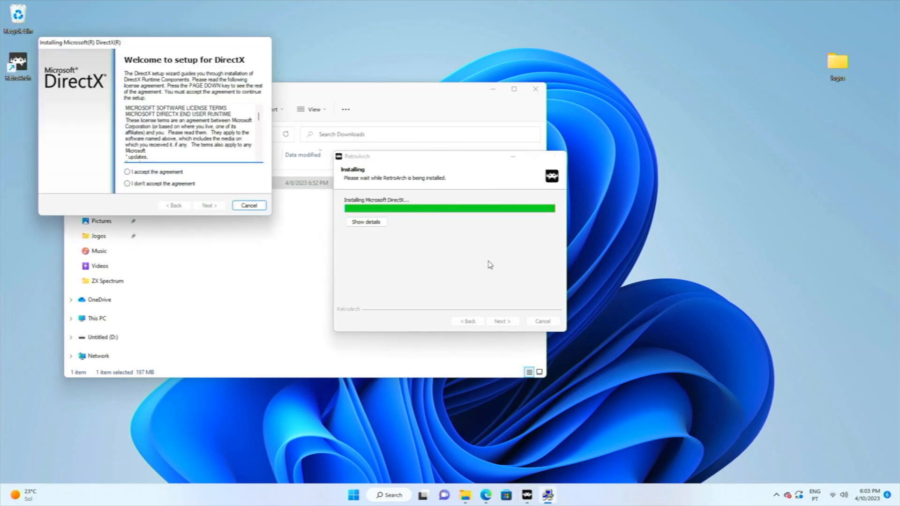
{"action": "left_click", "coordinate": [208, 205]}
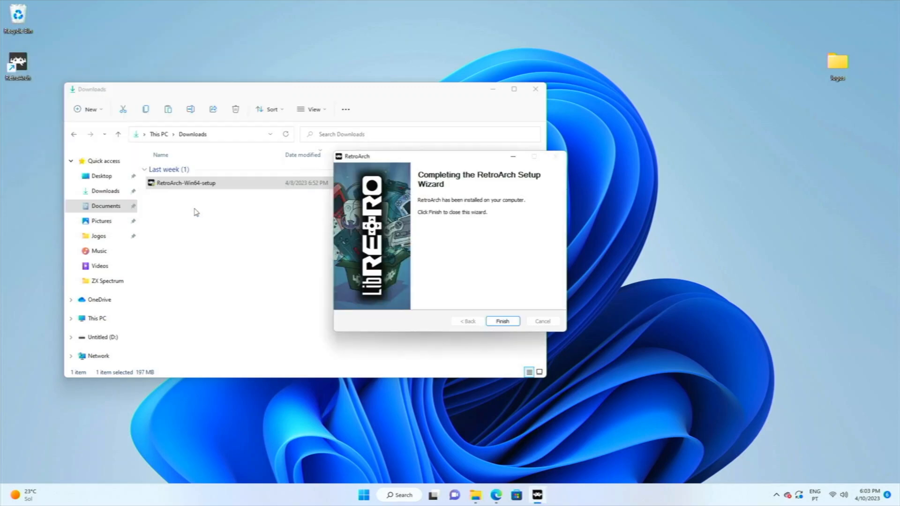
{"action": "left_click", "coordinate": [502, 321]}
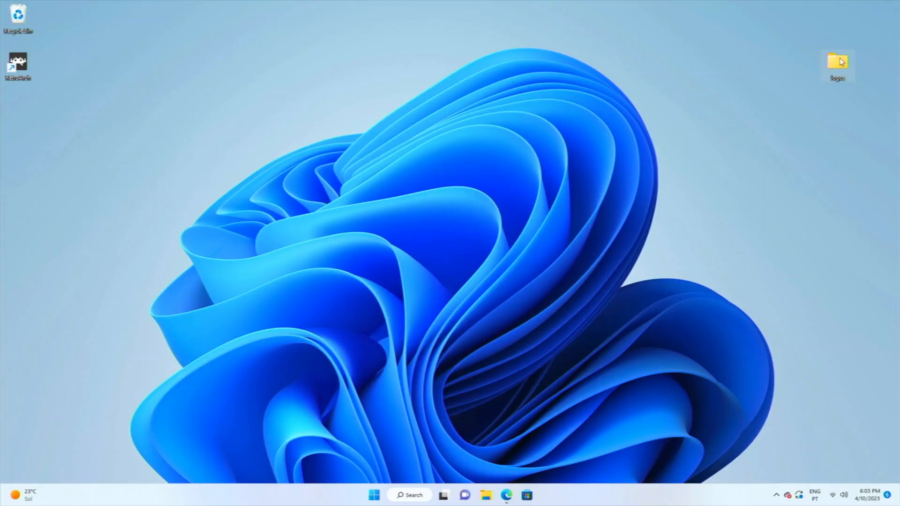
{"action": "double_click", "coordinate": [838, 62]}
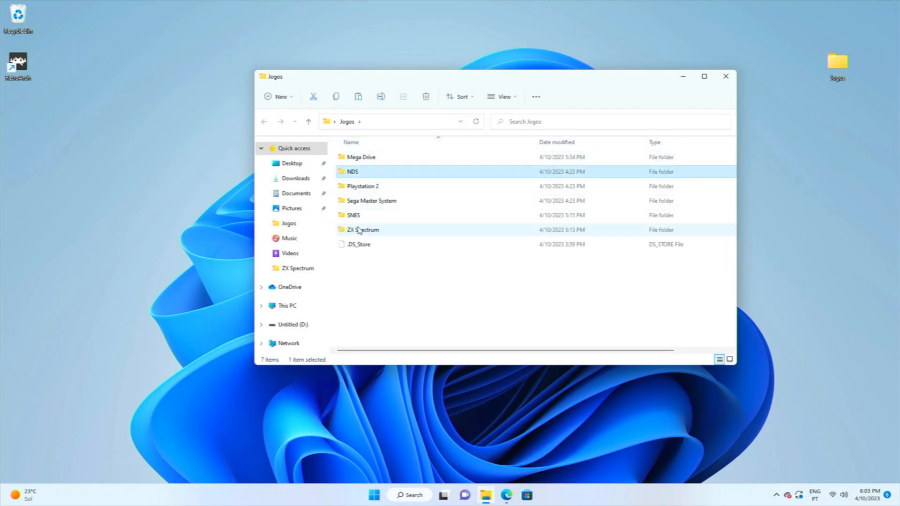
{"action": "double_click", "coordinate": [353, 214]}
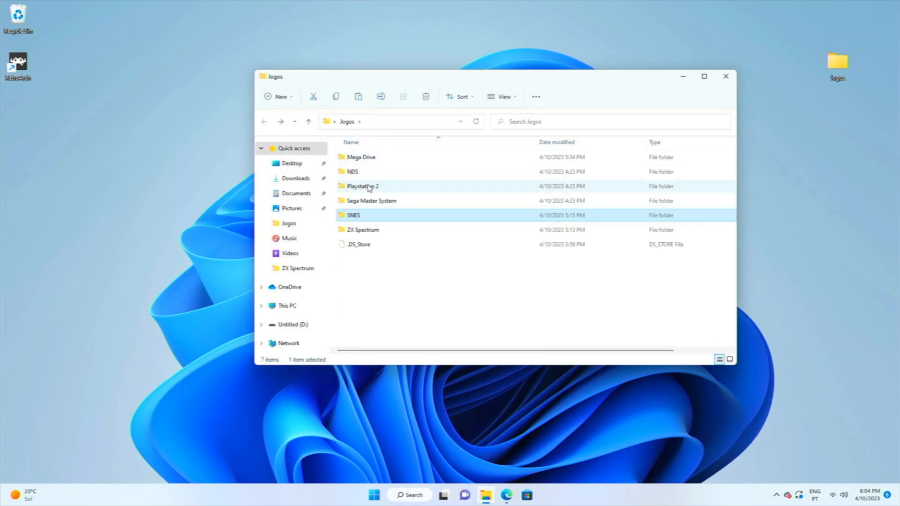
{"action": "double_click", "coordinate": [363, 186]}
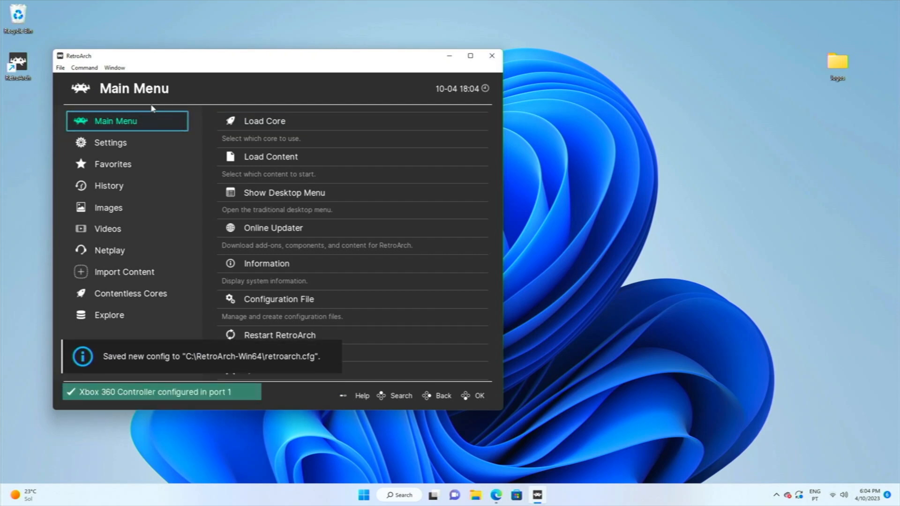
Maximize RetroArch, look over the Online Updater options, then quit RetroArch
{"action": "left_click", "coordinate": [470, 56]}
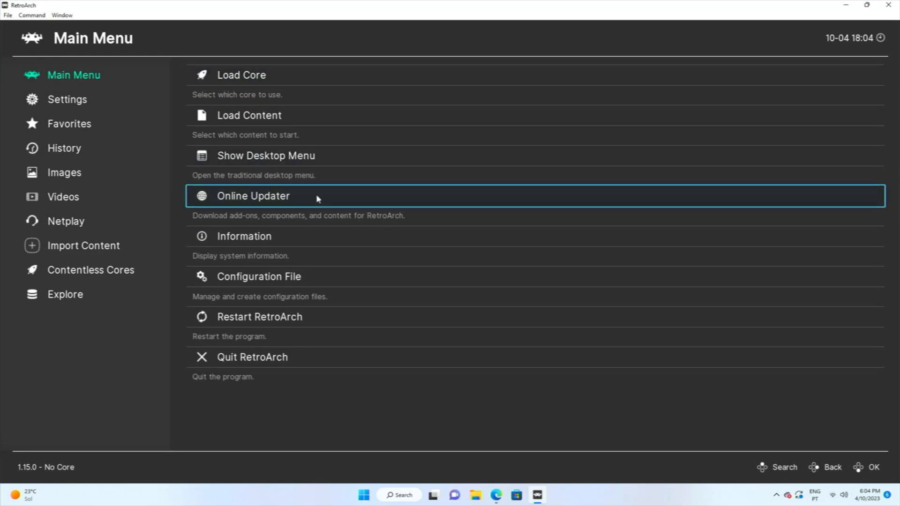
{"action": "left_click", "coordinate": [253, 196]}
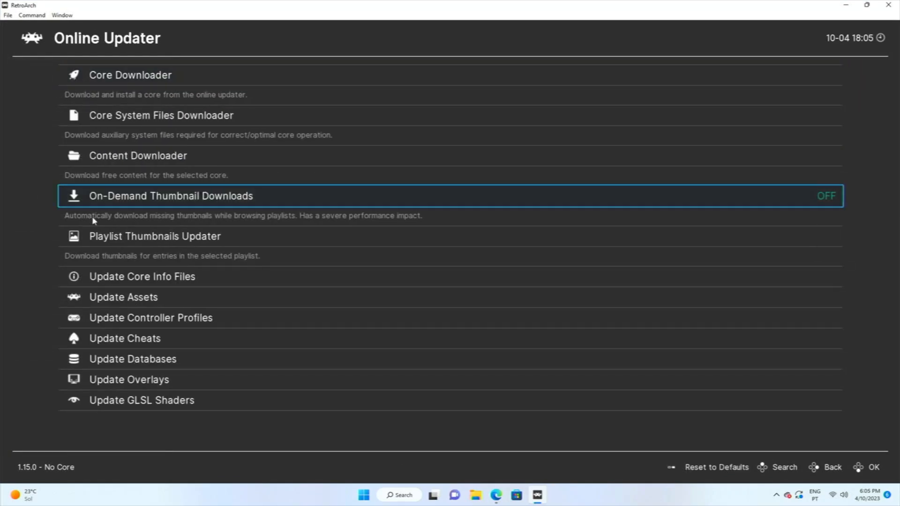
{"action": "left_click", "coordinate": [141, 277]}
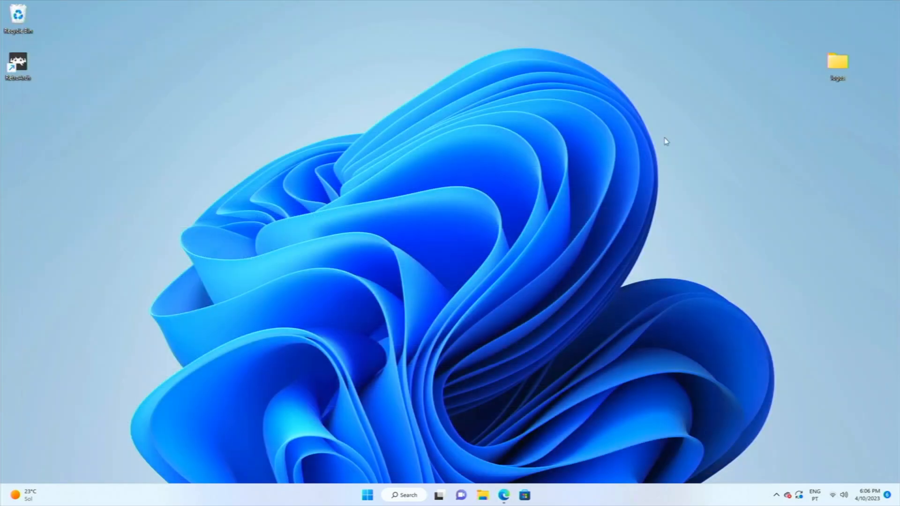
Relaunch RetroArch and download the Snes9x, DeSmuME/melonDS and Genesis (BlastEm) cores from Core Downloader
{"action": "double_click", "coordinate": [17, 63]}
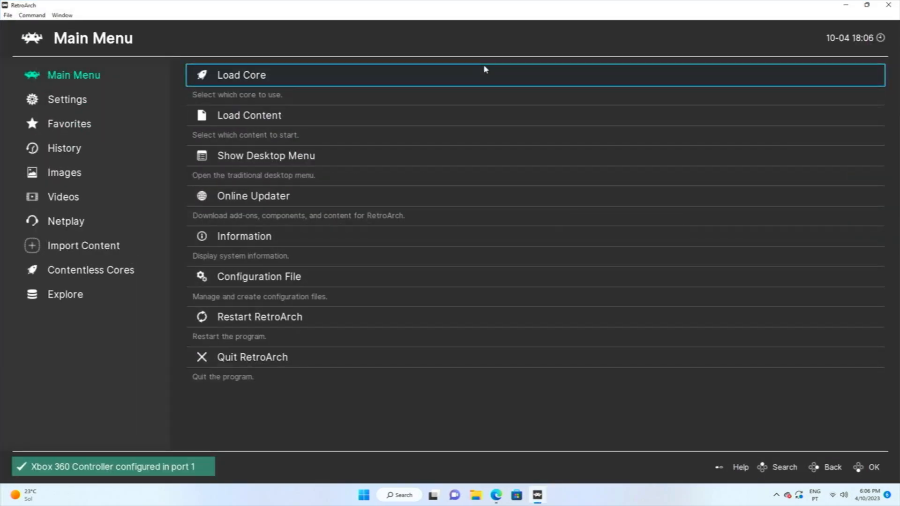
{"action": "left_click", "coordinate": [254, 196]}
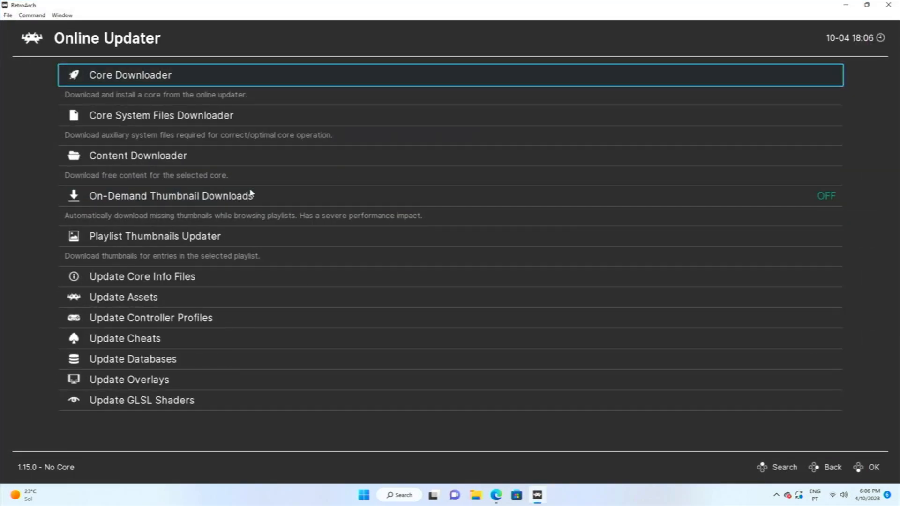
{"action": "left_click", "coordinate": [130, 75]}
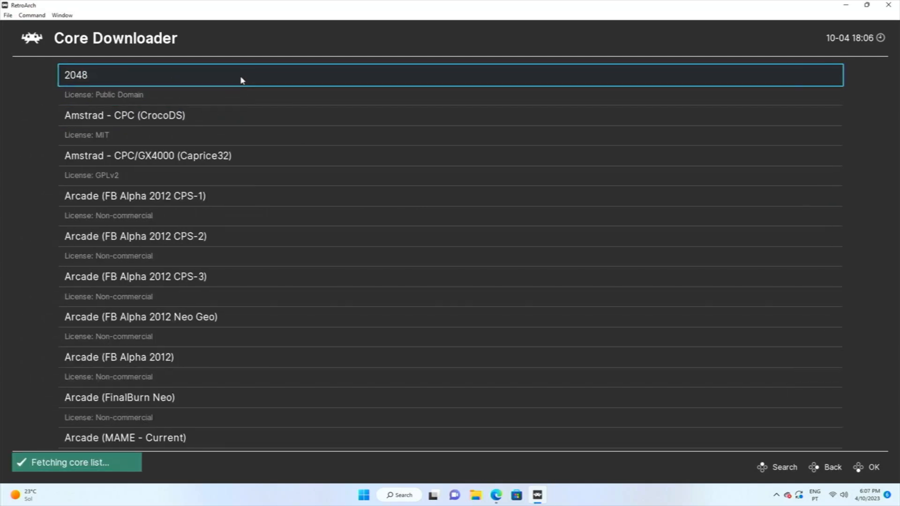
{"action": "key", "text": "Down"}
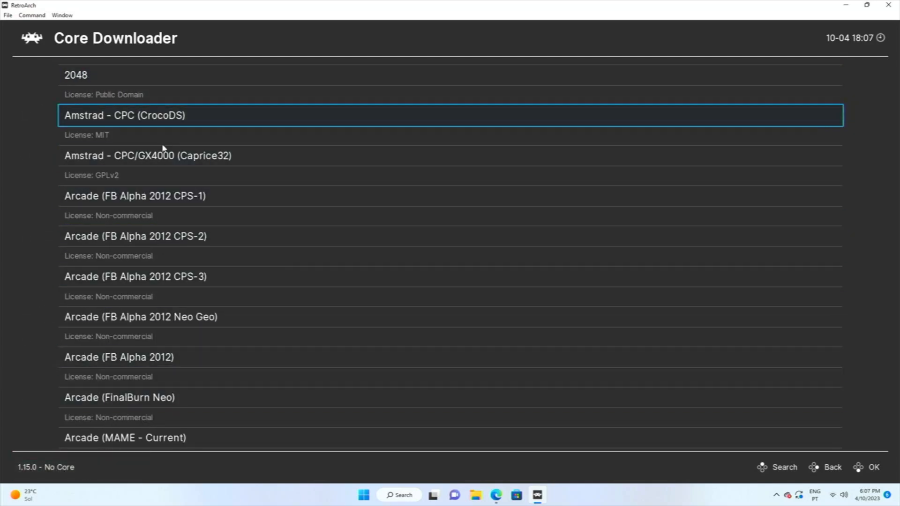
{"action": "scroll", "scroll_direction": "down", "scroll_amount": 3}
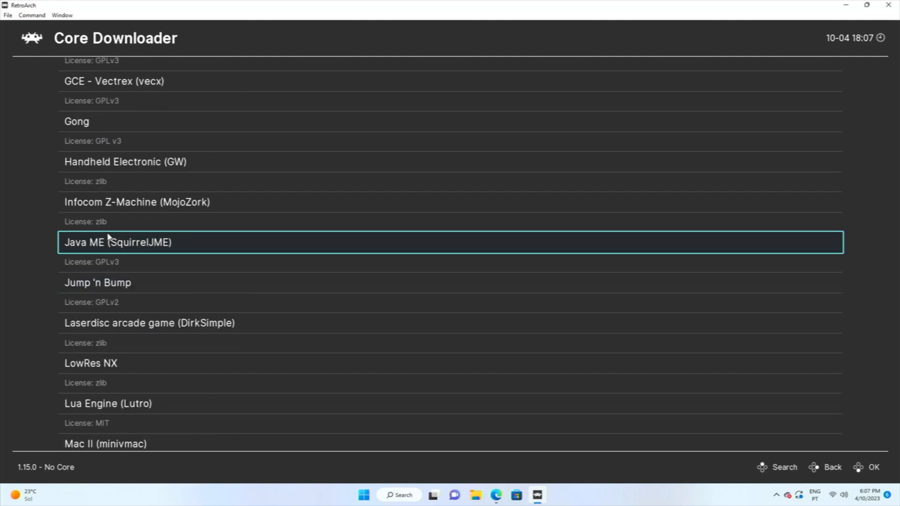
{"action": "scroll", "scroll_direction": "down", "scroll_amount": 3}
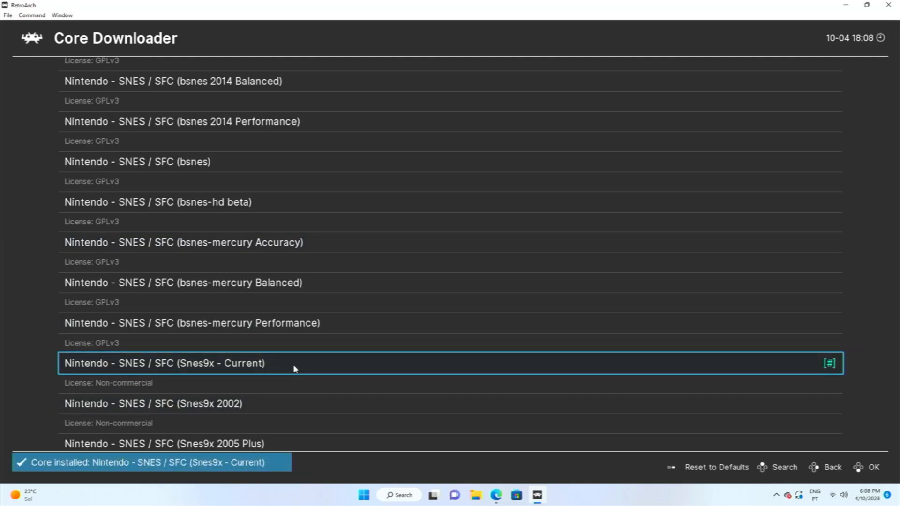
{"action": "mouse_move", "coordinate": [232, 363]}
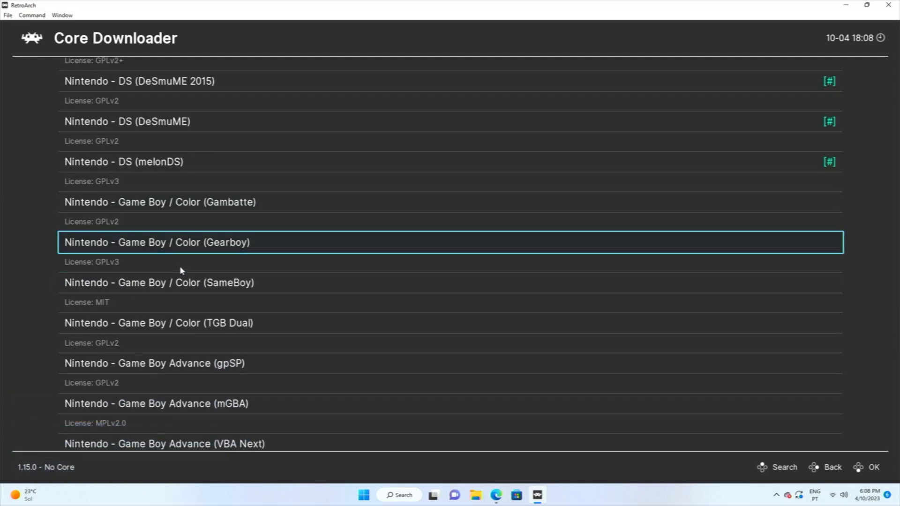
{"action": "scroll", "scroll_direction": "down", "scroll_amount": 3}
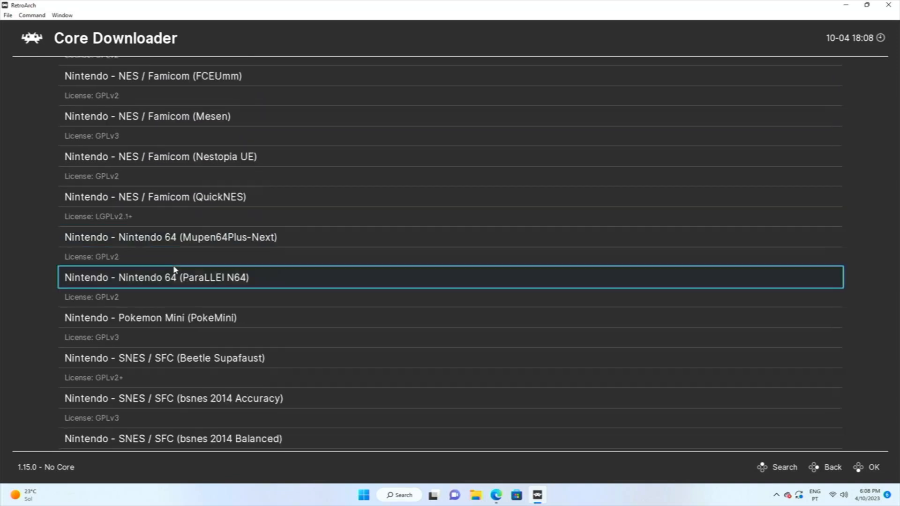
{"action": "scroll", "scroll_direction": "down", "scroll_amount": 3}
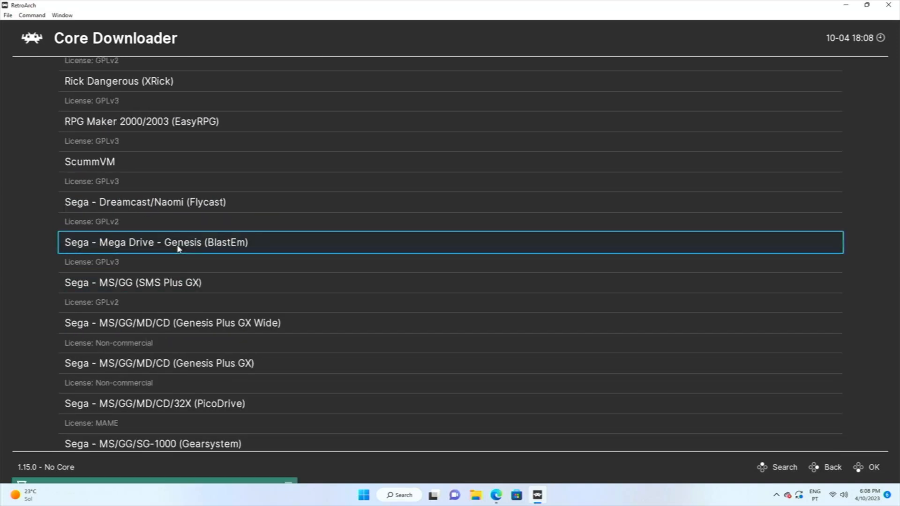
{"action": "left_click", "coordinate": [159, 363]}
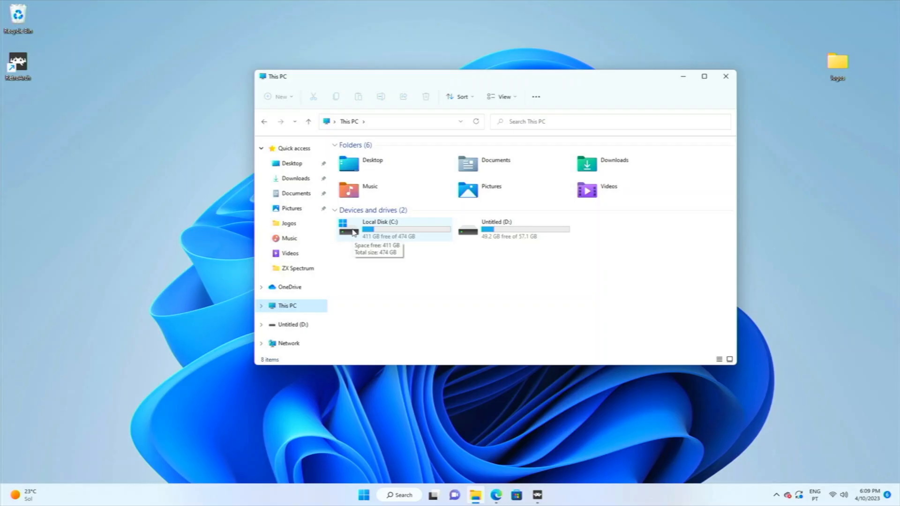
Open C:\RetroArch-Win64 and copy the desktop Jogos folder into it
{"action": "double_click", "coordinate": [379, 222]}
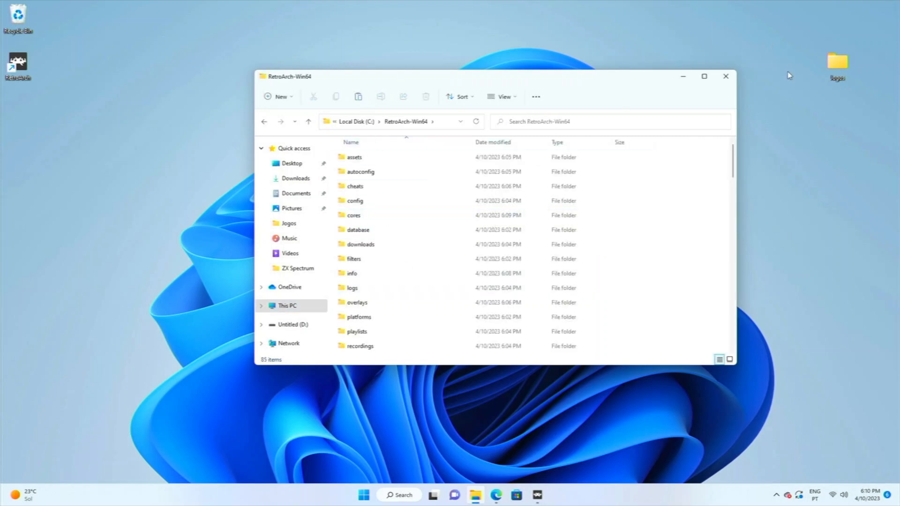
{"action": "right_click", "coordinate": [838, 61]}
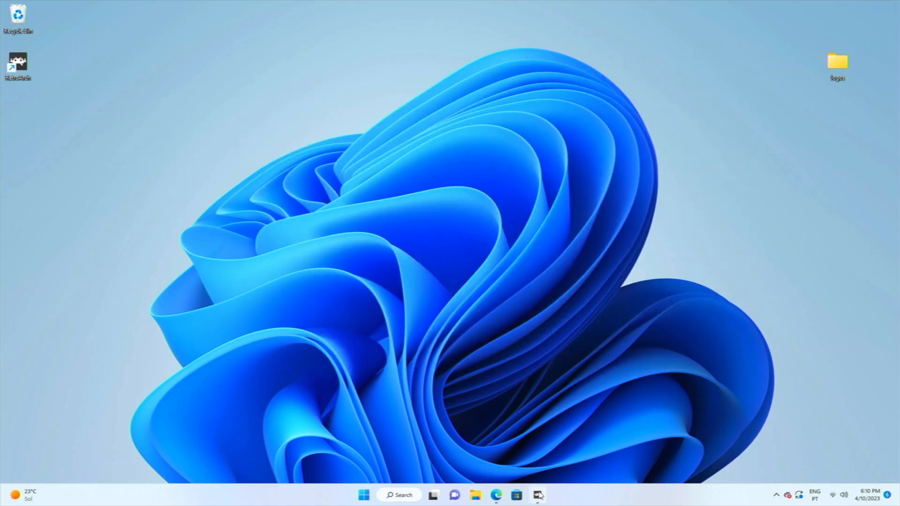
Run Import Content > Scan Directory on C:\RetroArch-Win64\Jogos
{"action": "left_click", "coordinate": [537, 495]}
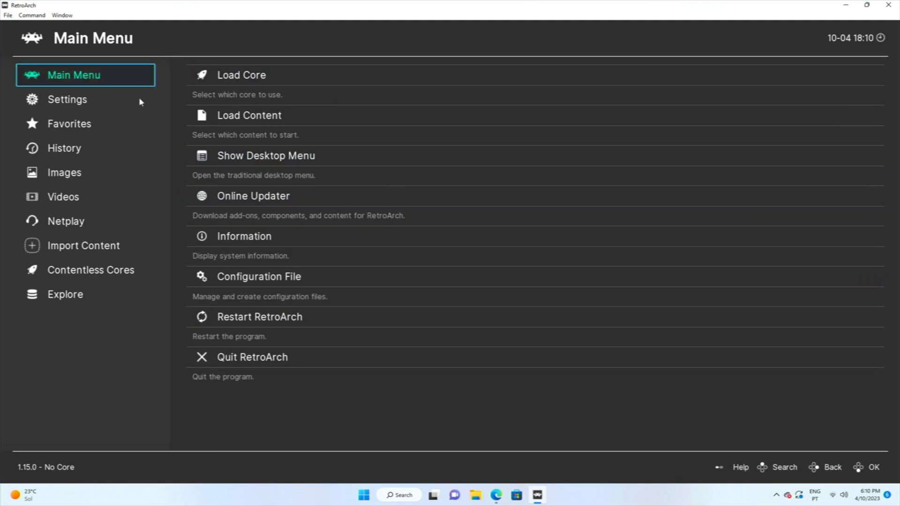
{"action": "left_click", "coordinate": [84, 246]}
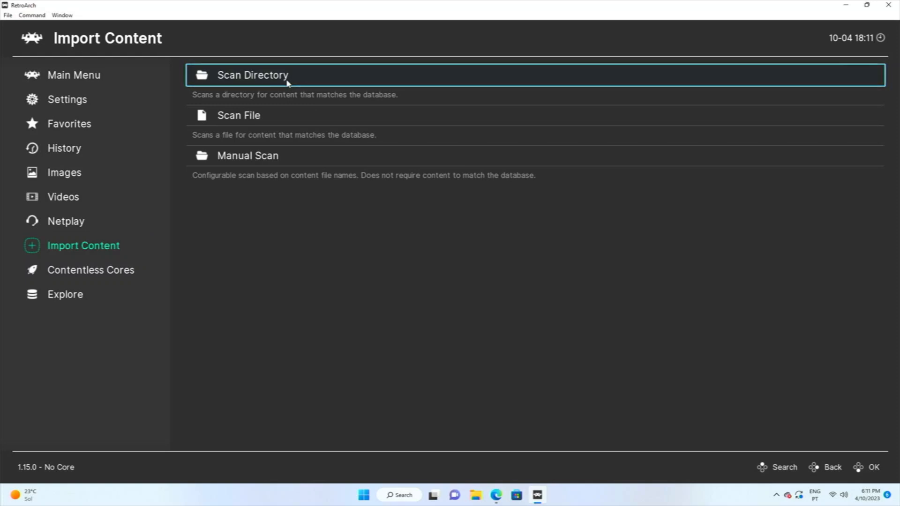
{"action": "left_click", "coordinate": [253, 75]}
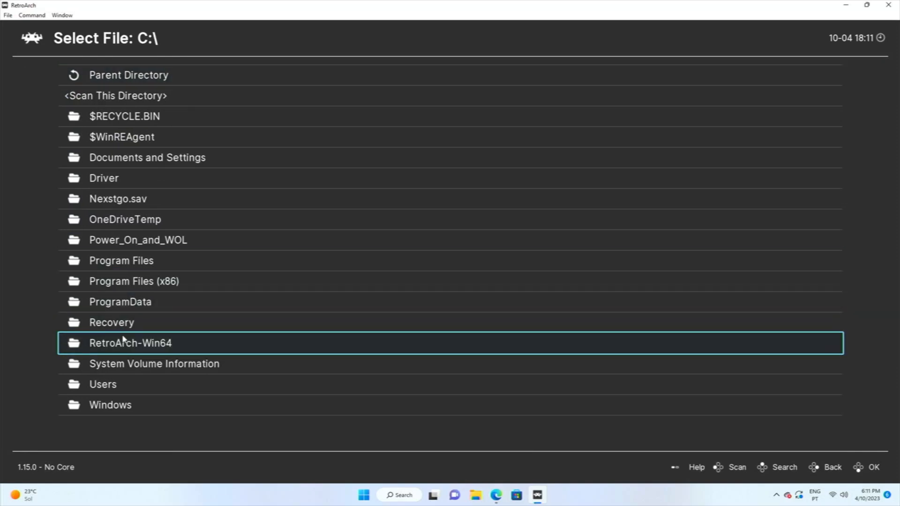
{"action": "double_click", "coordinate": [130, 343]}
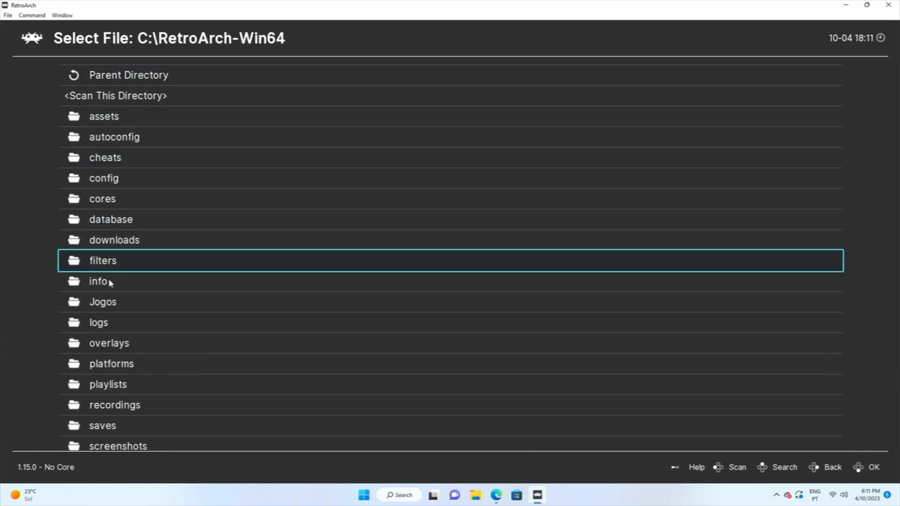
{"action": "double_click", "coordinate": [103, 301]}
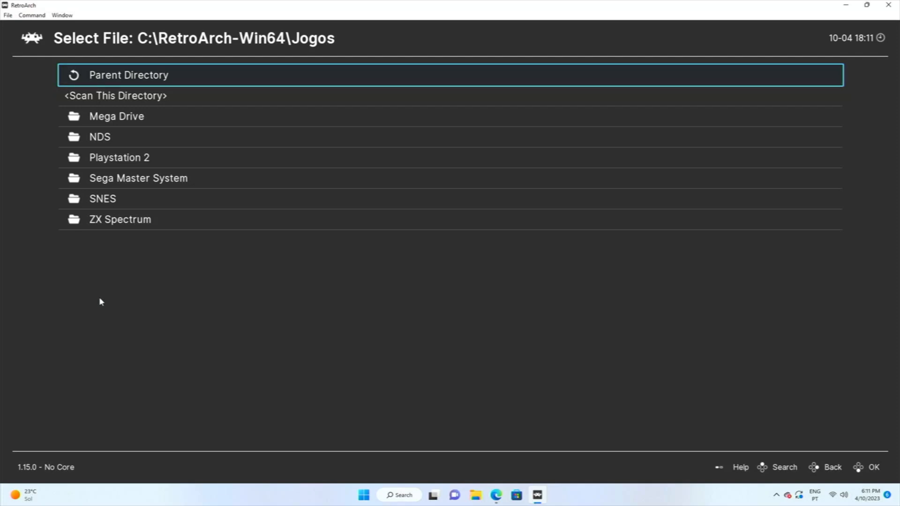
{"action": "left_click", "coordinate": [115, 95]}
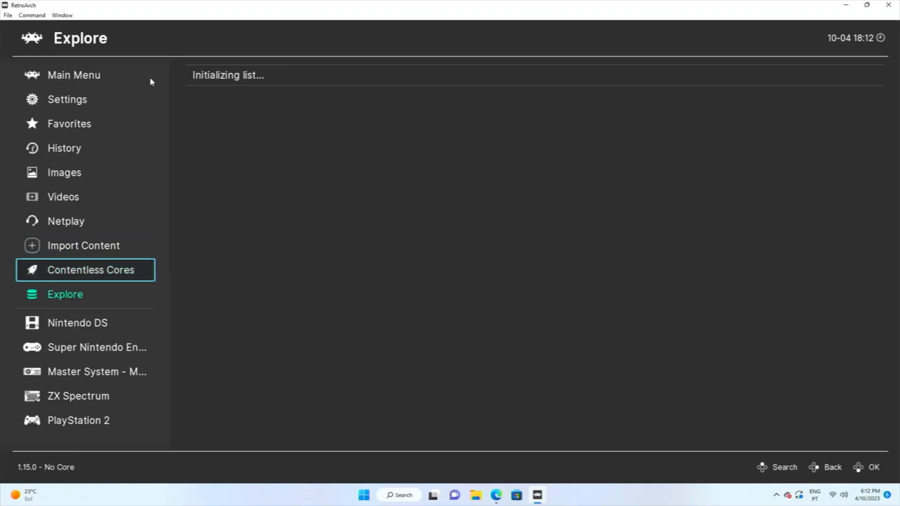
Browse the Nintendo DS and Master System playlists, then open Online Updater from the Main Menu
{"action": "left_click", "coordinate": [77, 323]}
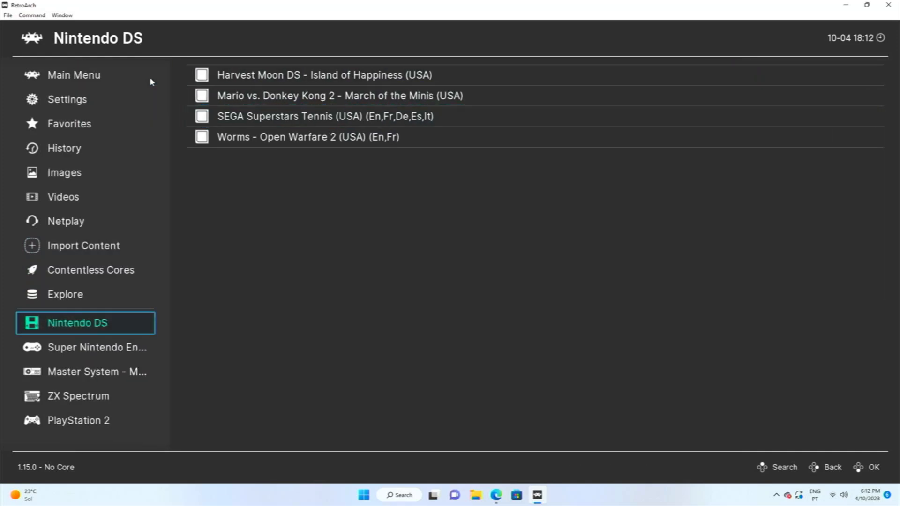
{"action": "left_click", "coordinate": [97, 348]}
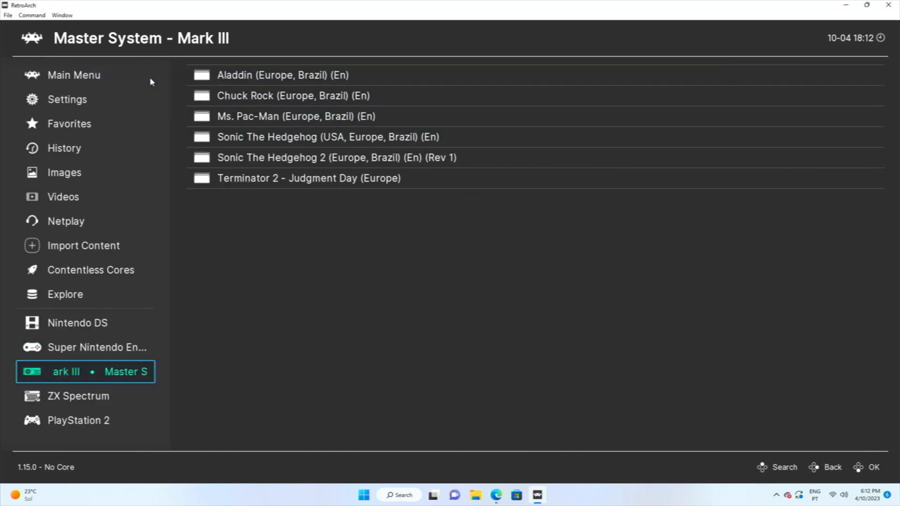
{"action": "left_click", "coordinate": [74, 75]}
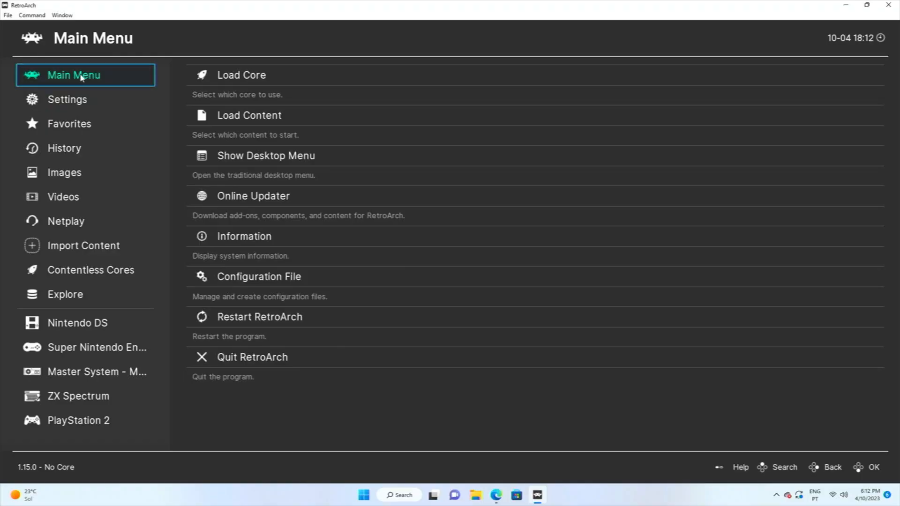
{"action": "left_click", "coordinate": [254, 196]}
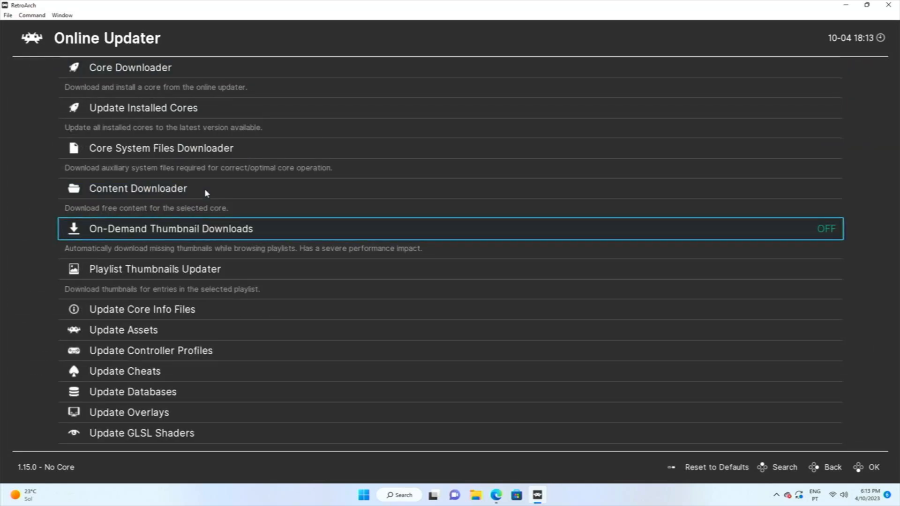
Switch On-Demand Thumbnail Downloads ON and run Playlist Thumbnails Updater on the playlists
{"action": "left_click", "coordinate": [826, 229]}
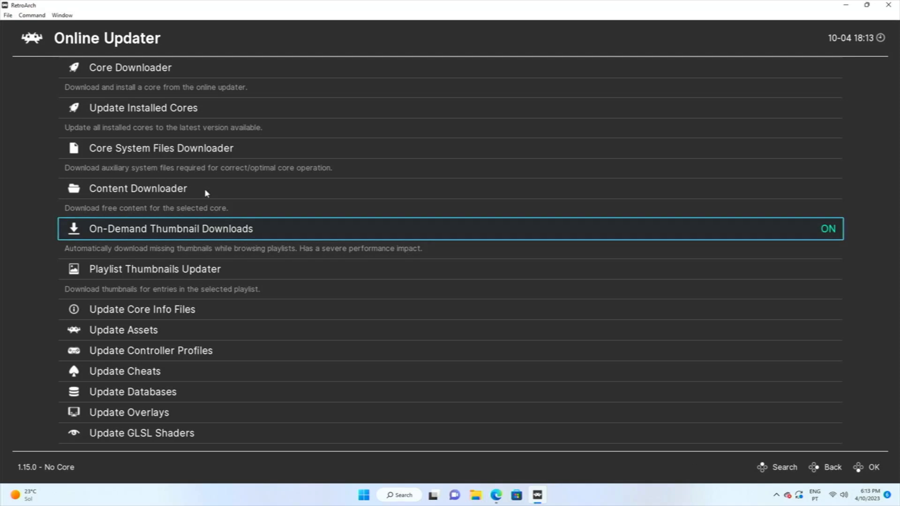
{"action": "key", "text": "Down"}
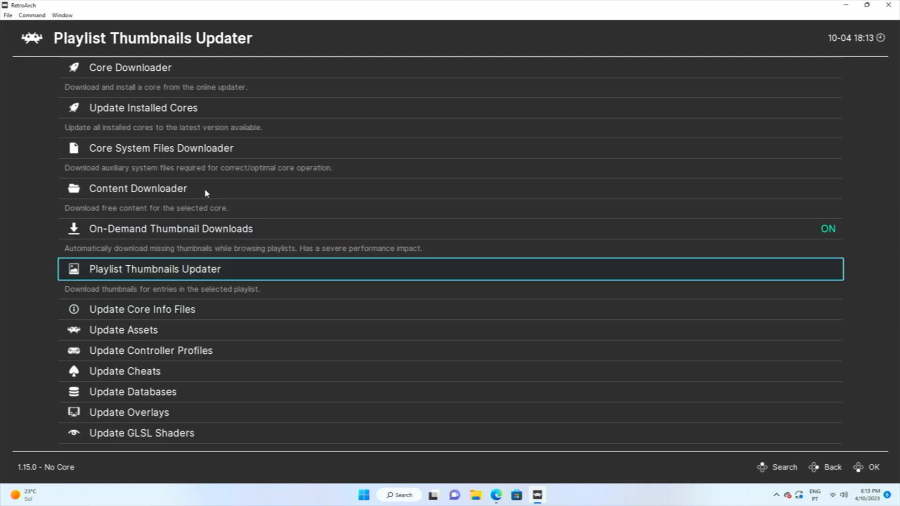
{"action": "left_click", "coordinate": [155, 268]}
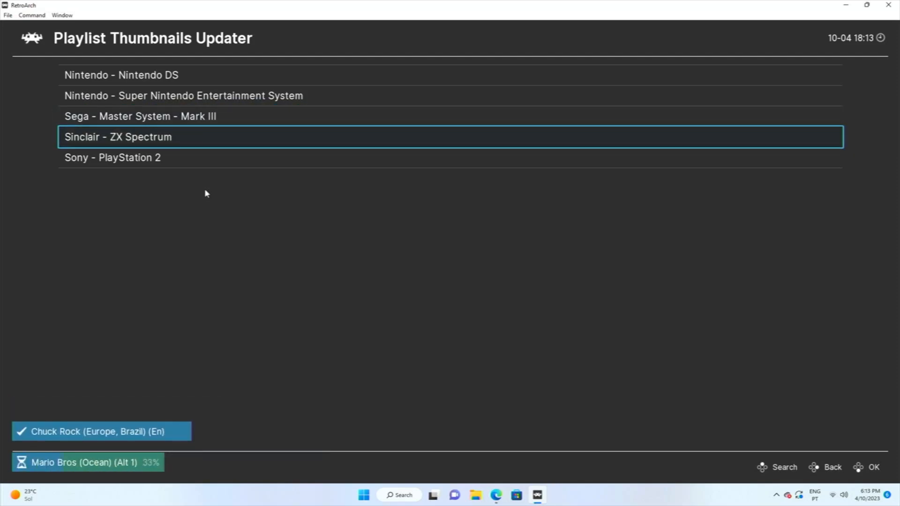
{"action": "key", "text": "Down"}
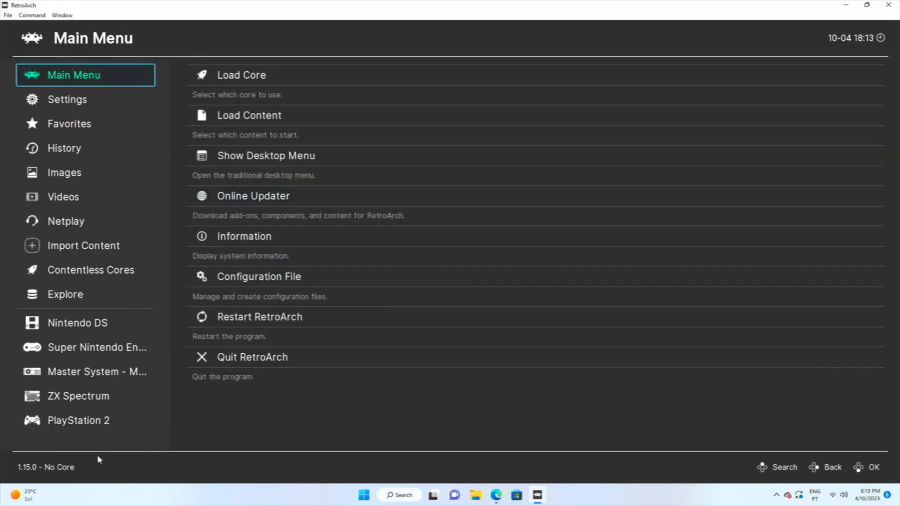
Open the Super Nintendo playlist and select Super Bomberman 3 (Europe) to see its box art
{"action": "left_click", "coordinate": [78, 323]}
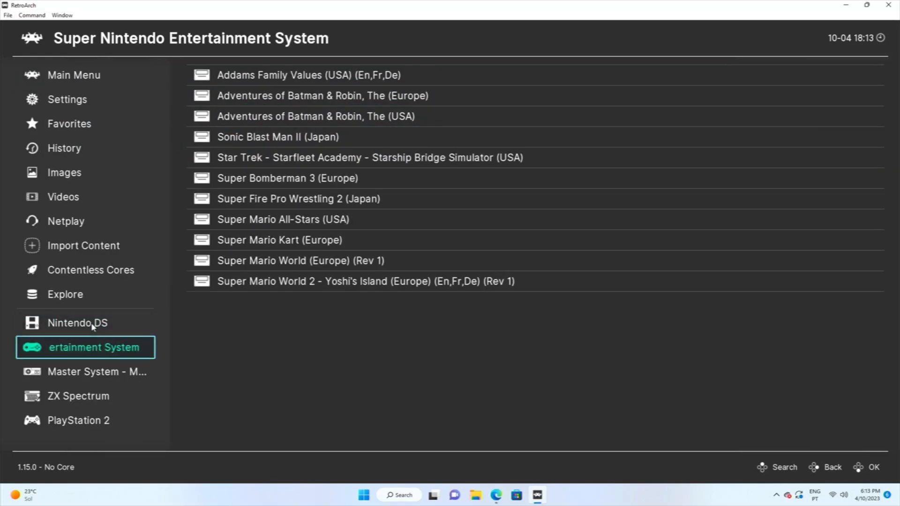
{"action": "left_click", "coordinate": [287, 178]}
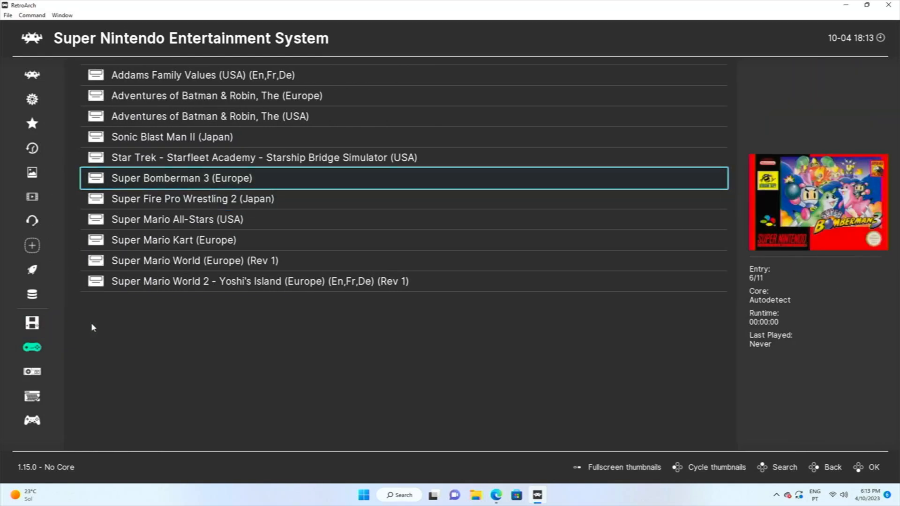